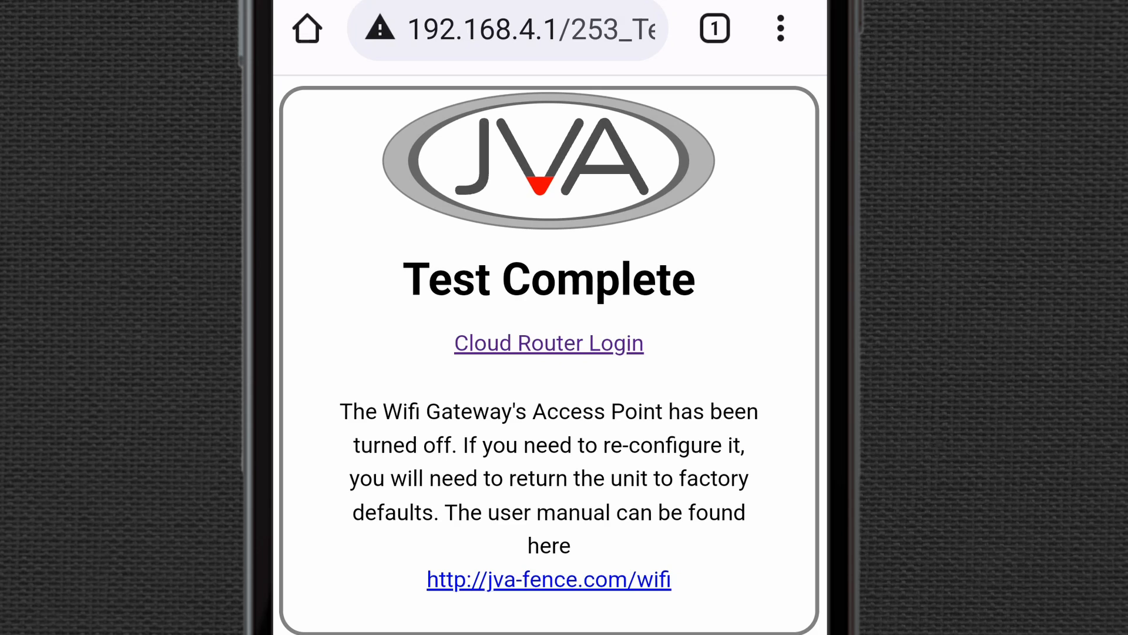
# - Go to the Cloud Router login site and choose Register from the side menu
pyautogui.click(549, 343)
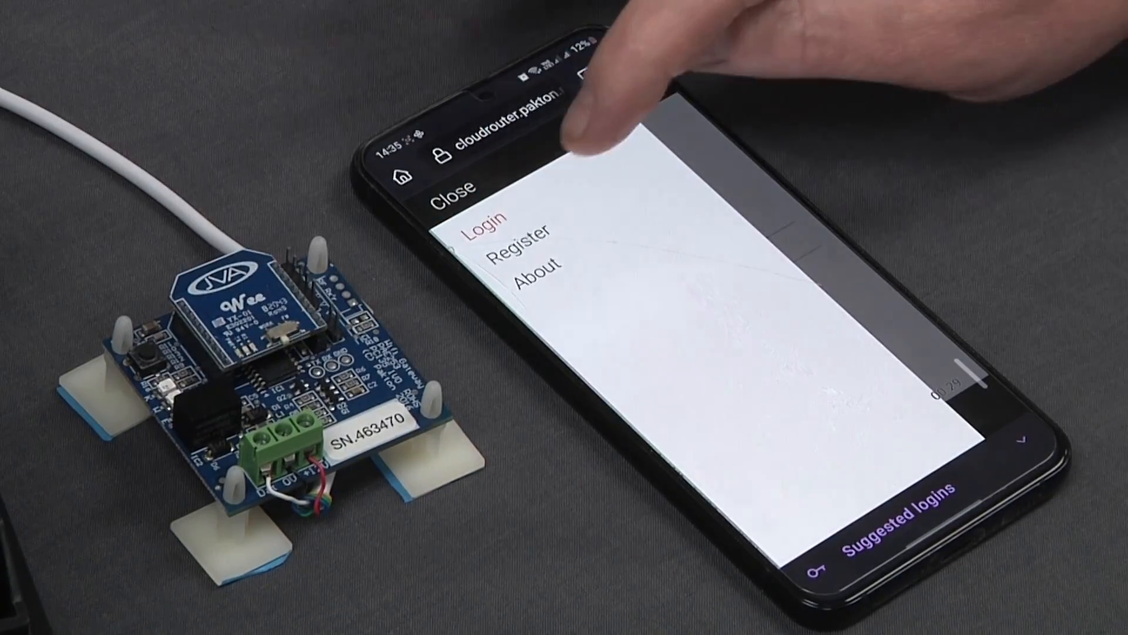
pyautogui.click(515, 254)
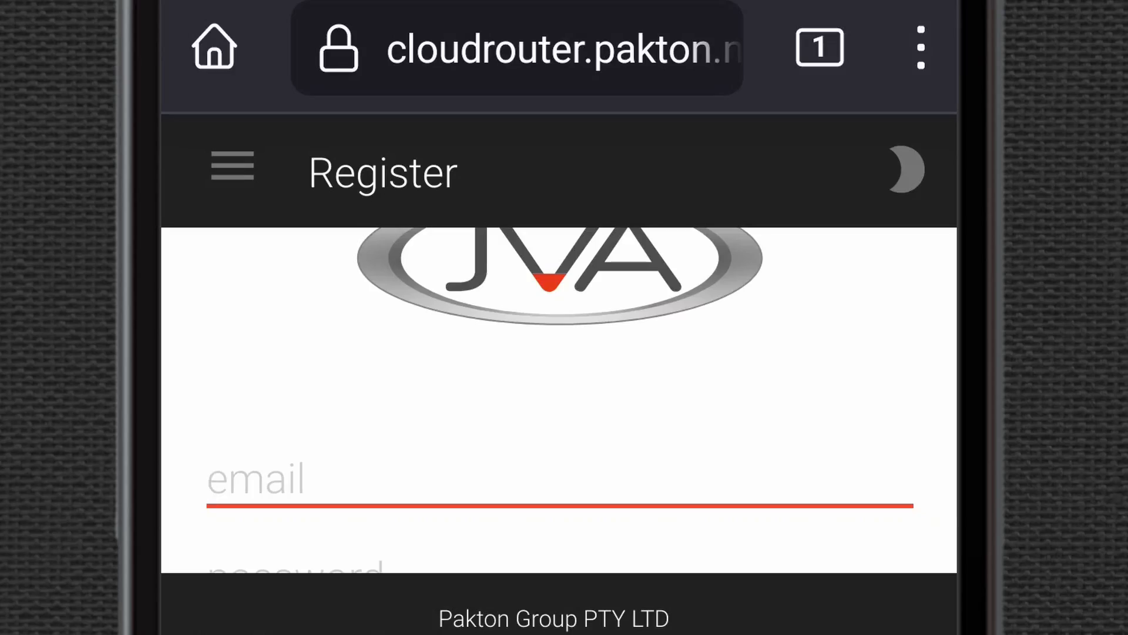
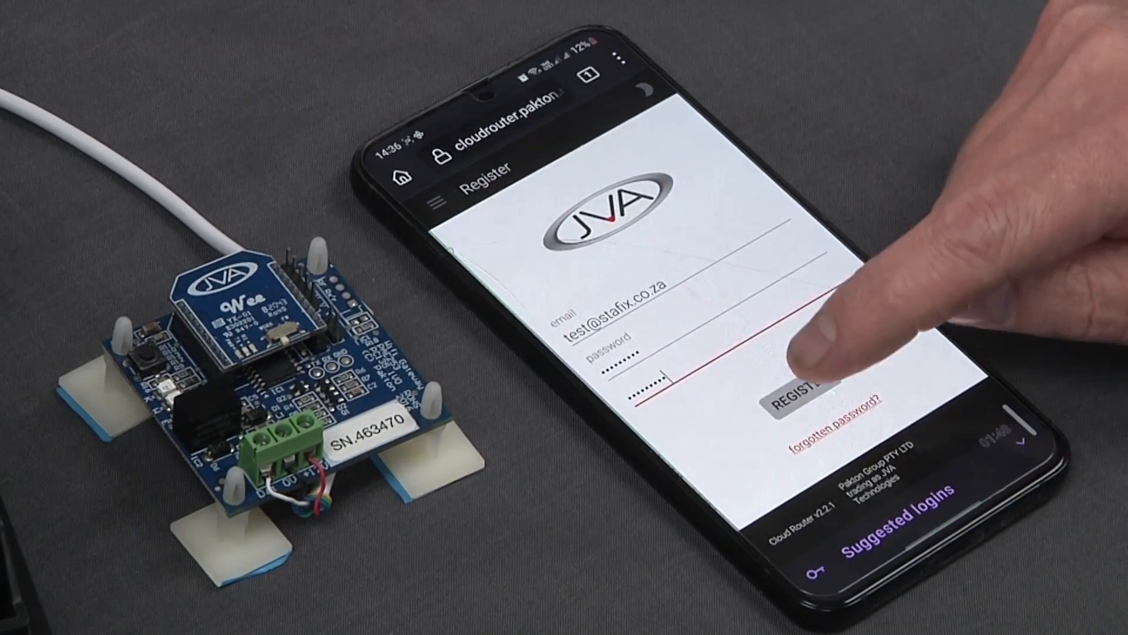
pyautogui.click(799, 399)
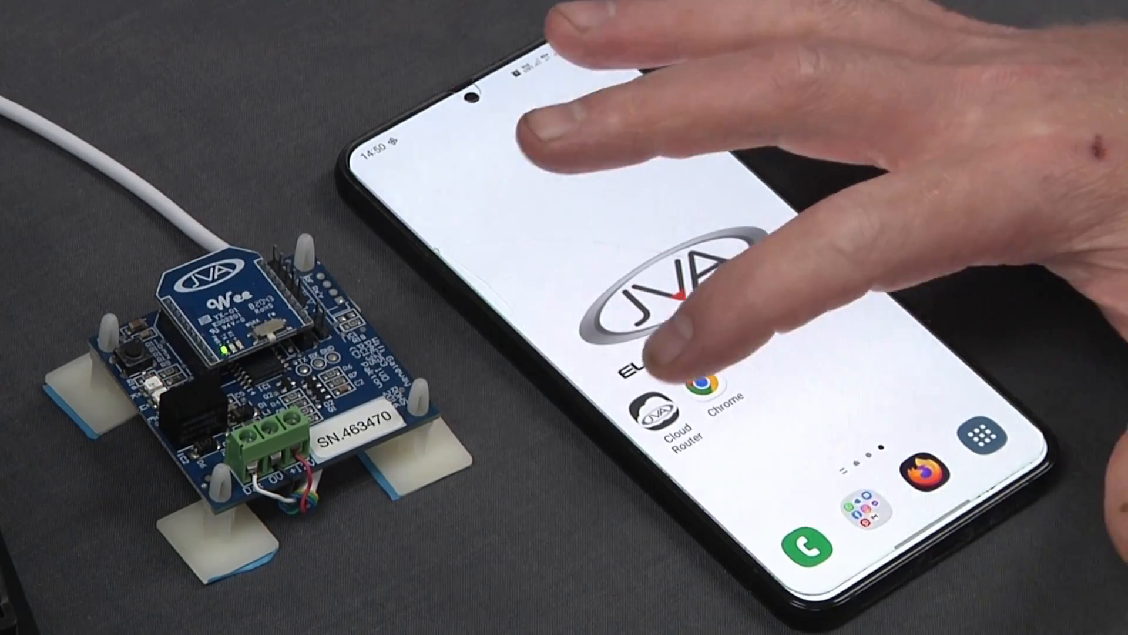
# - Launch the Cloud Router app from the home screen to show its login screen
pyautogui.click(654, 407)
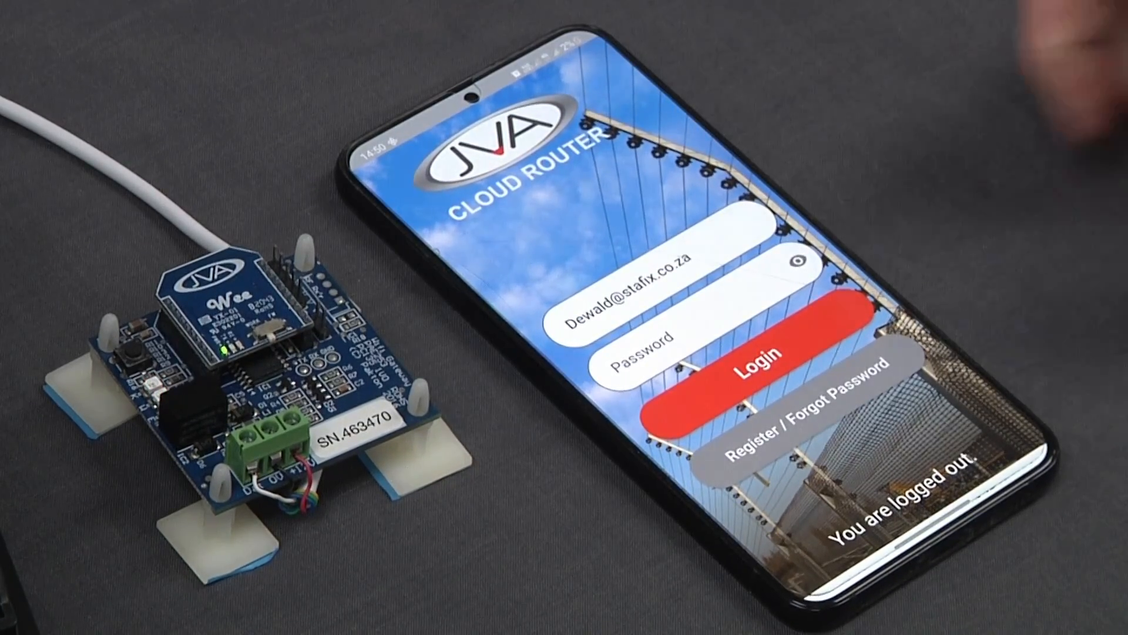